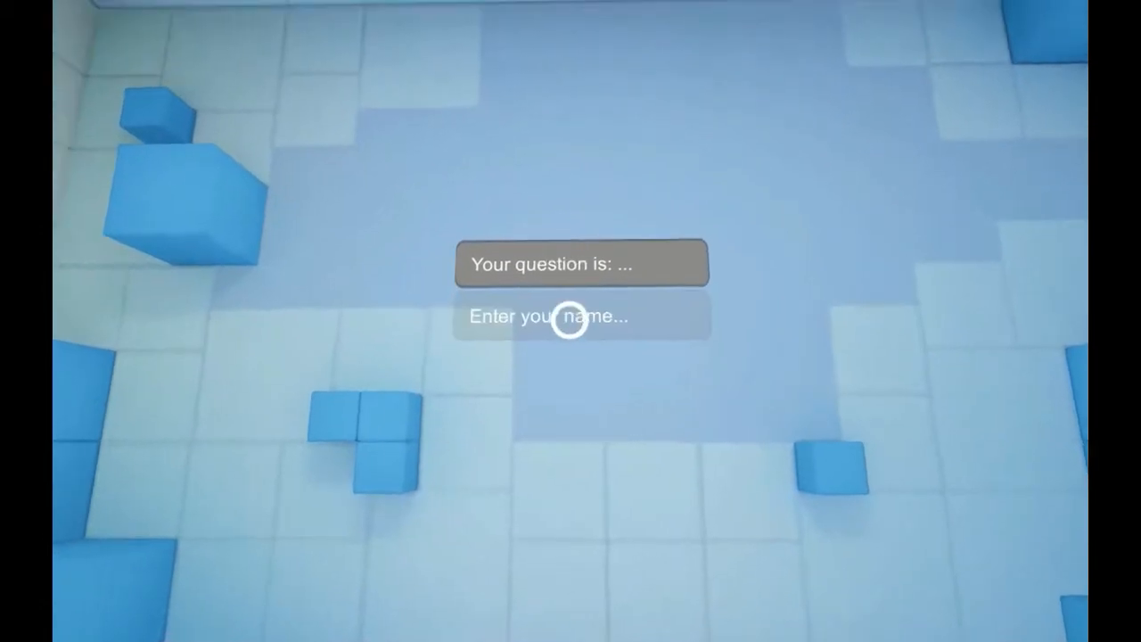
# Activate the 'Enter your name...' field so the floating virtual keyboard appears beneath it
pyautogui.click(570, 315)
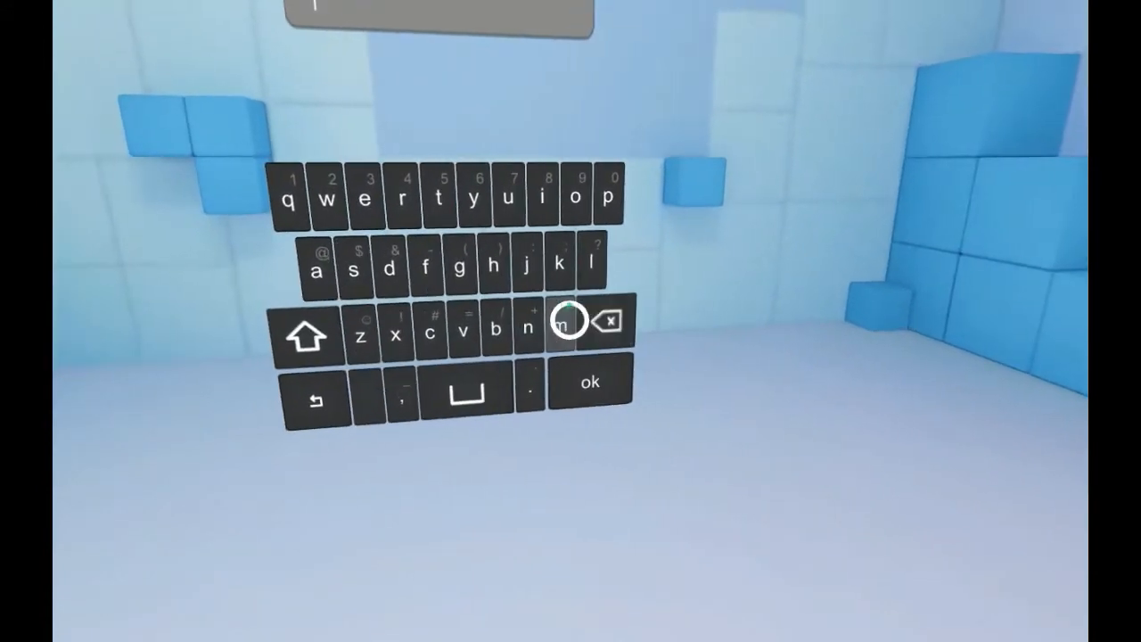
# Spell out 'michael' in the name field using the virtual keyboard keys
pyautogui.click(562, 324)
pyautogui.write('michae')
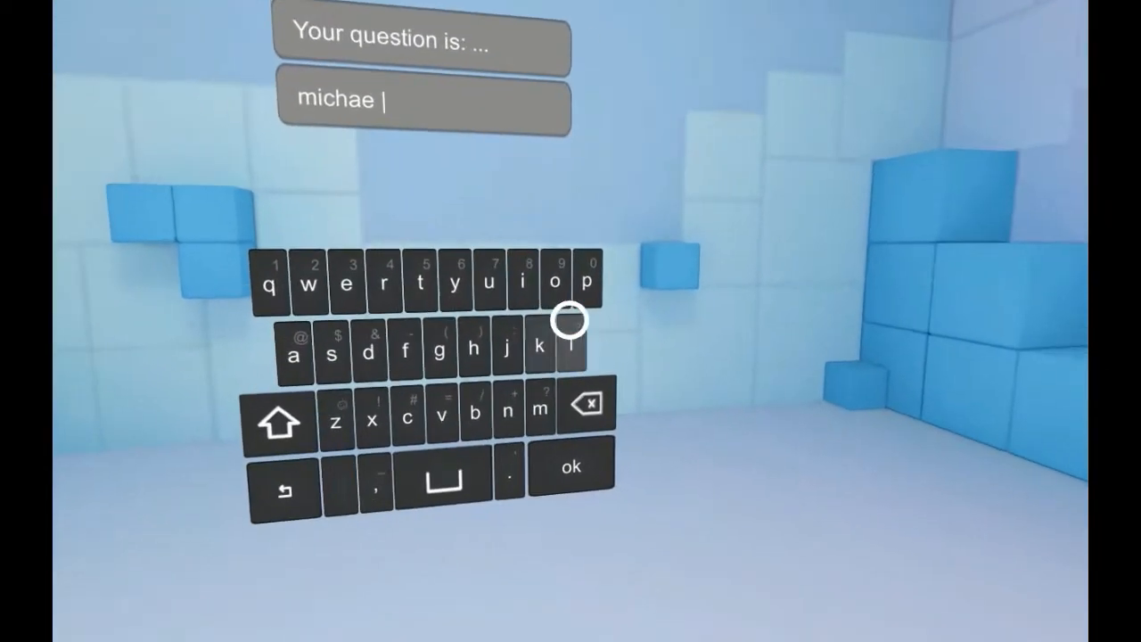
pyautogui.click(573, 346)
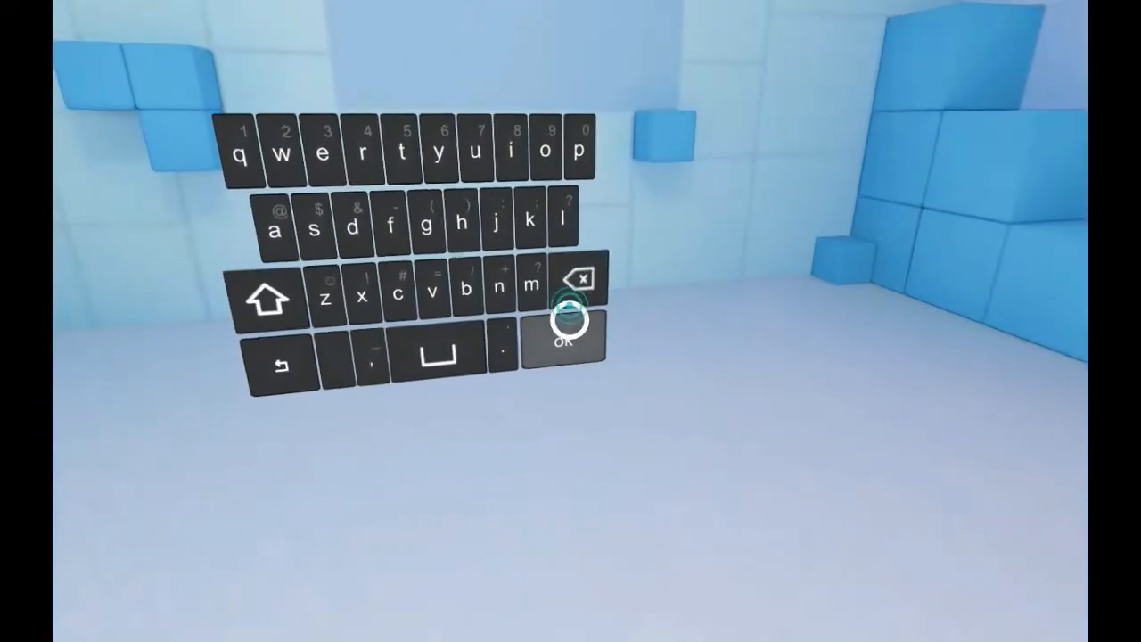
# Confirm 'michael' with ok and activate the empty question field for typing
pyautogui.click(561, 335)
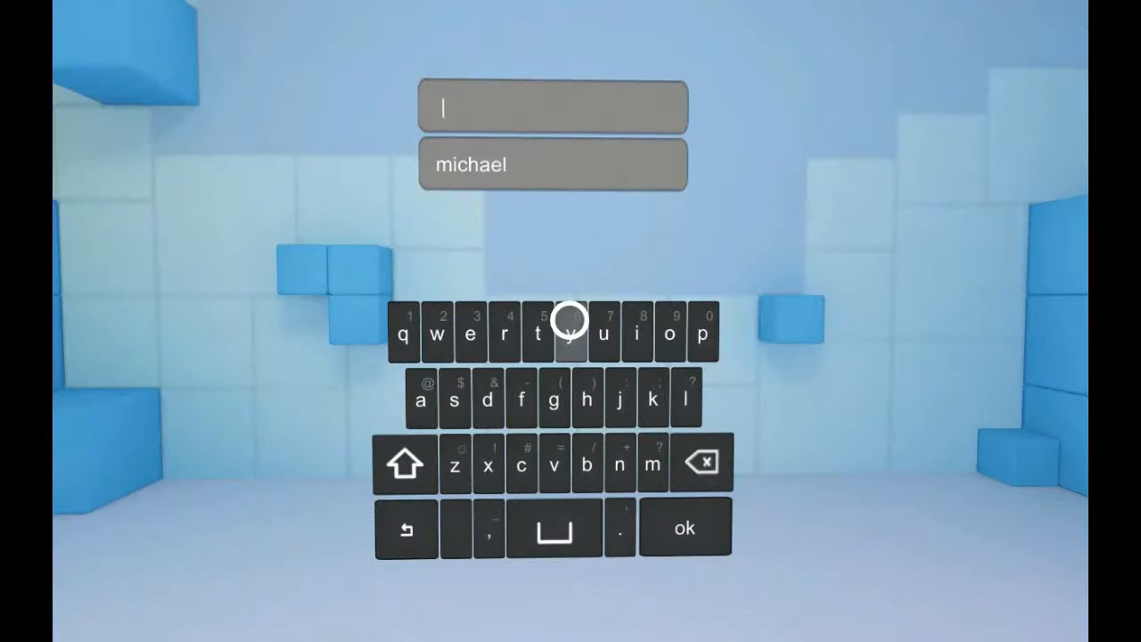
# Spell out 'thanks' in the question field using the virtual keyboard keys
pyautogui.click(563, 335)
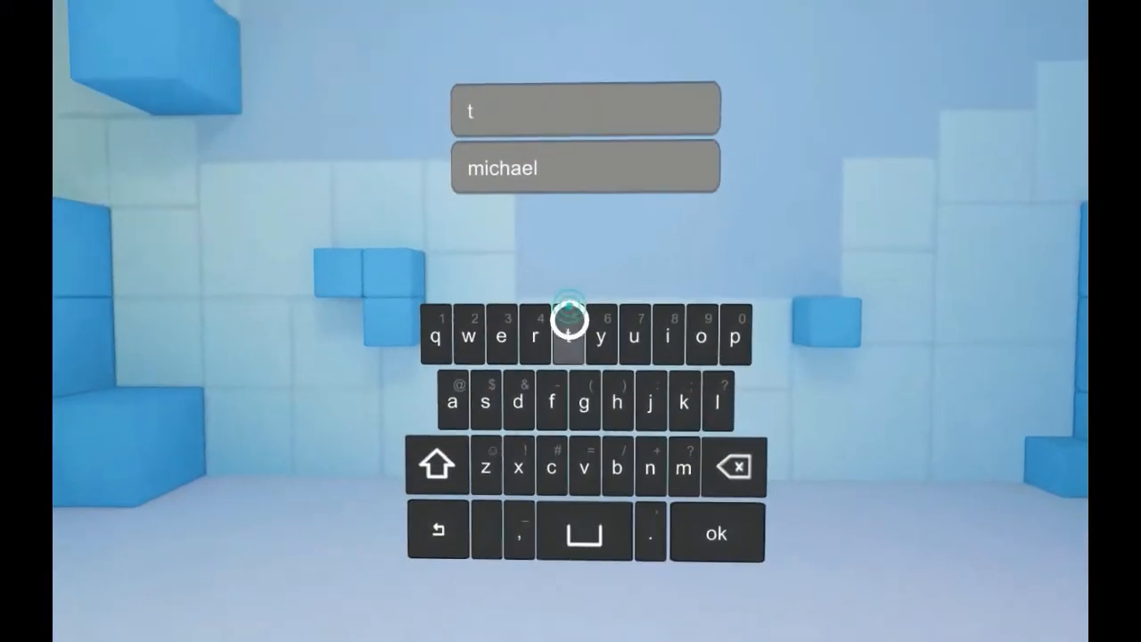
pyautogui.click(621, 335)
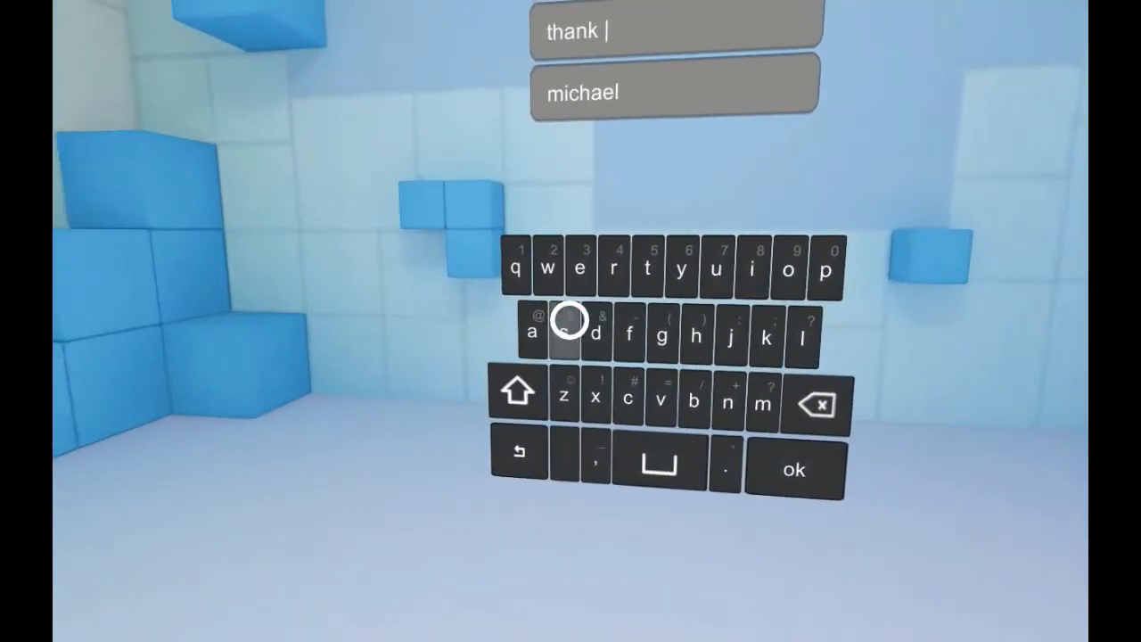
pyautogui.click(563, 329)
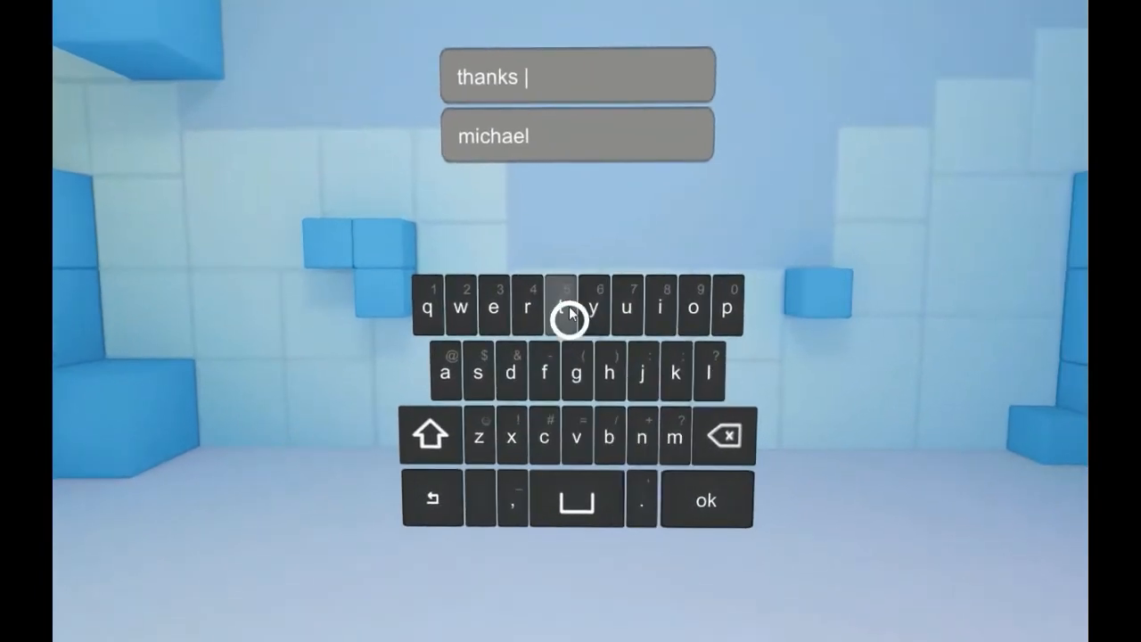